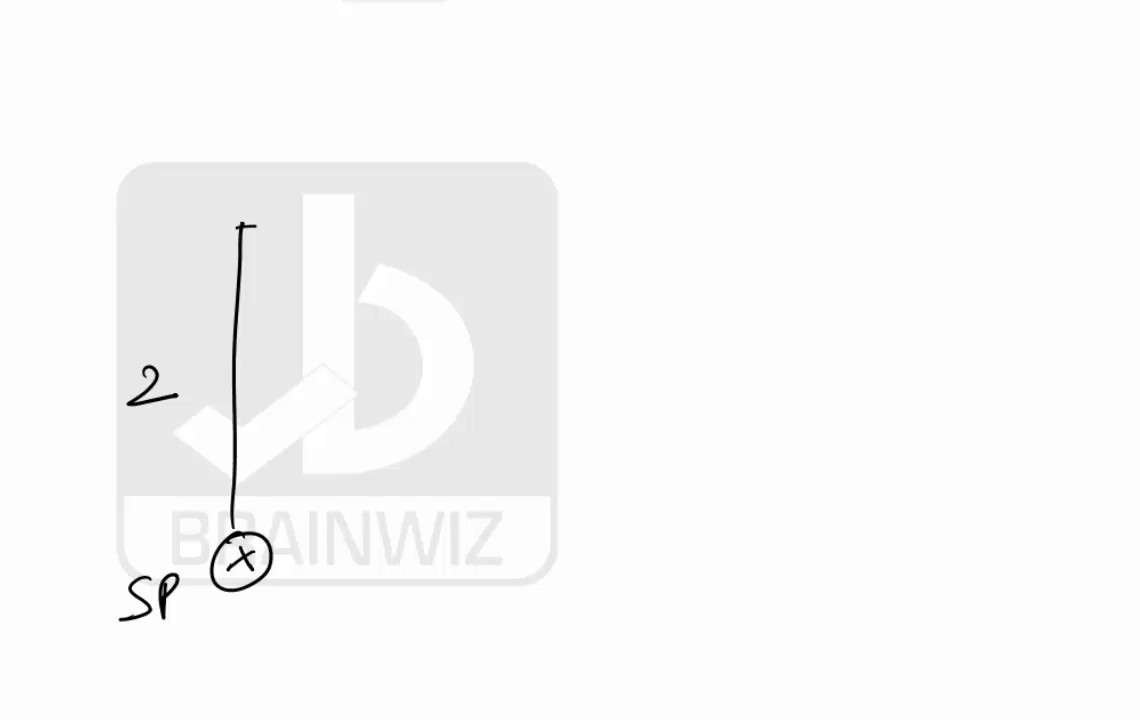
# Step: Draw the 1-unit top leg, the 1-unit leg down to the endpoint, and an arrow back to SP
pyautogui.moveTo(242, 227); pyautogui.dragTo(447, 228)
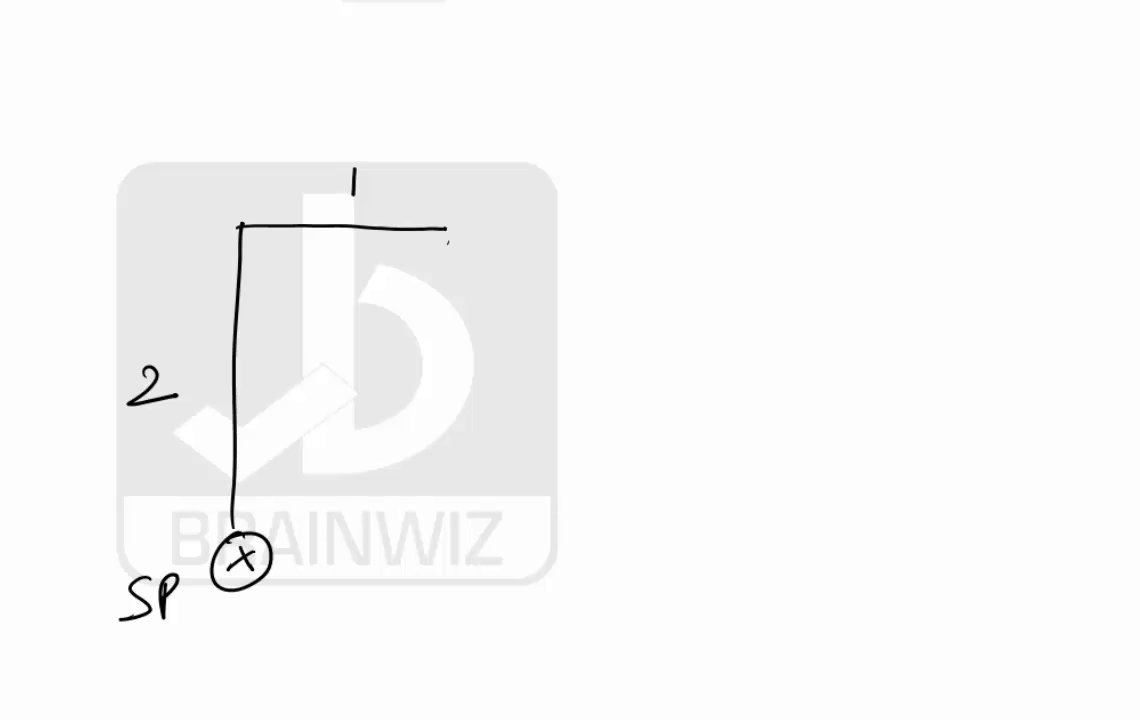
pyautogui.moveTo(448, 233); pyautogui.dragTo(425, 380)
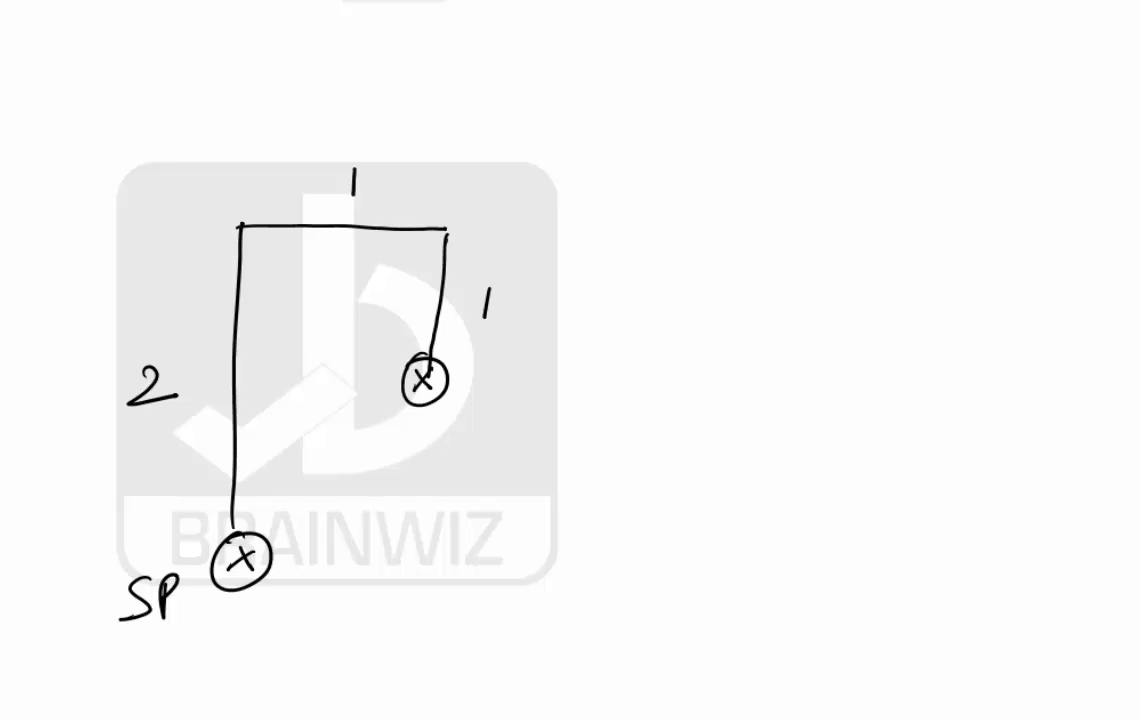
pyautogui.moveTo(425, 400); pyautogui.dragTo(245, 555)
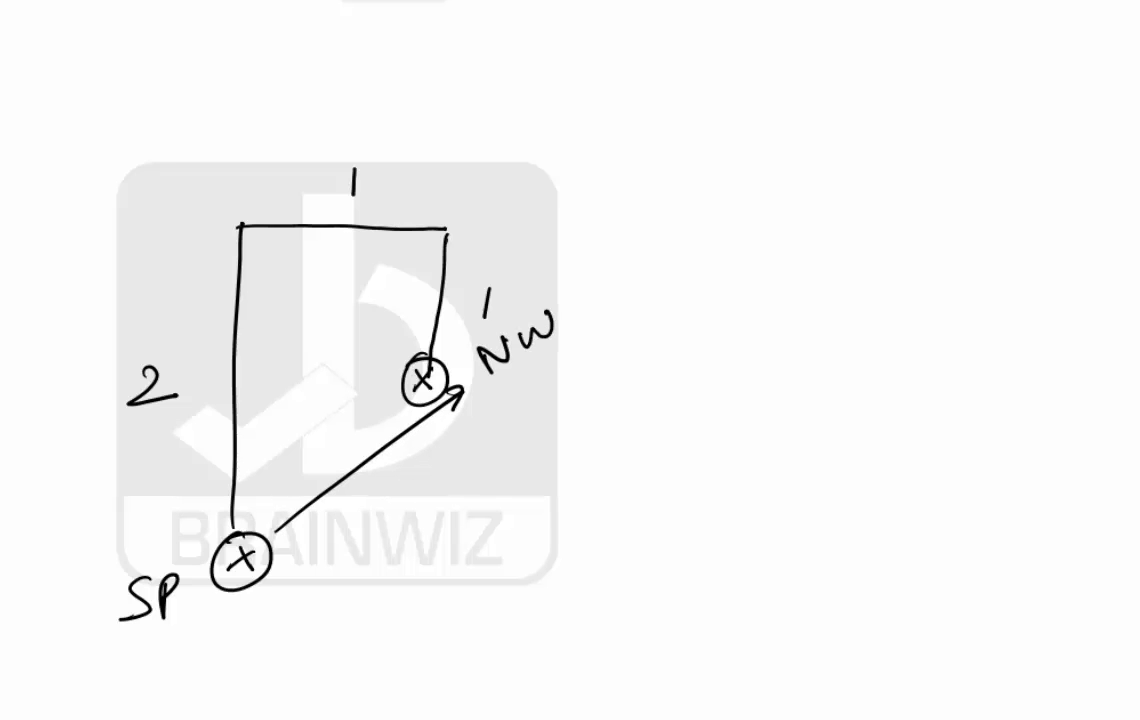
# Step: Highlight the NW arrow label in yellow
pyautogui.moveTo(240, 560); pyautogui.dragTo(455, 395)
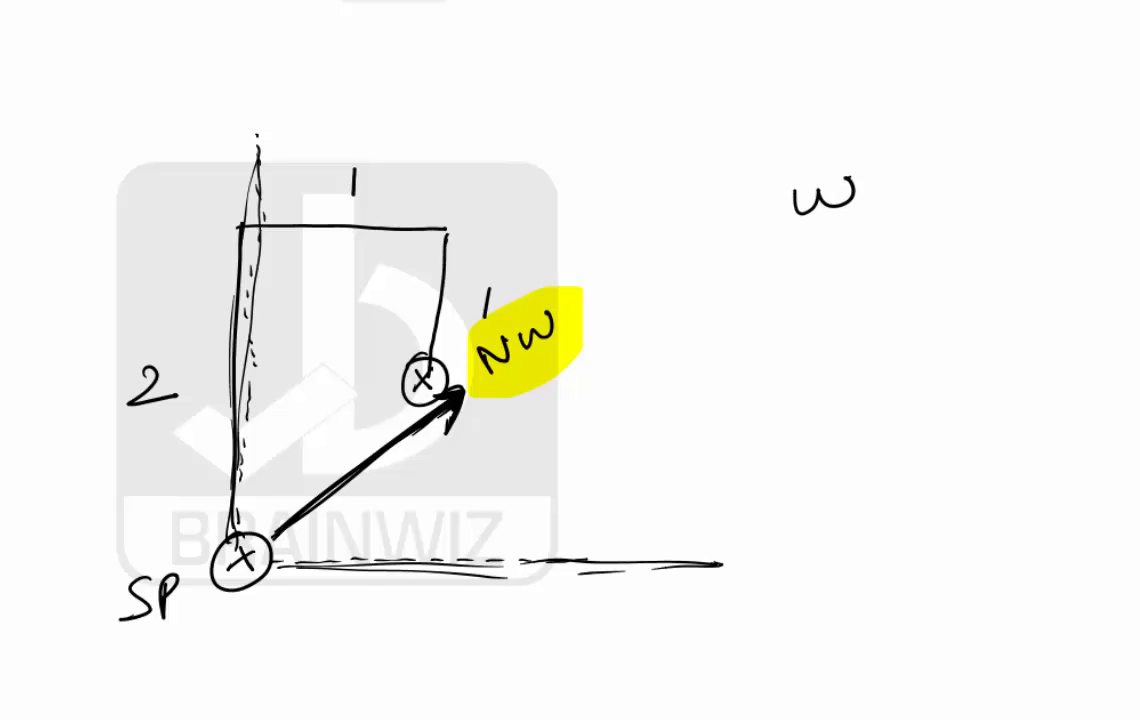
# Step: Sketch the W-to-N turning arrow and write and circle 'west' at the top
pyautogui.moveTo(800, 150); pyautogui.dragTo(910, 60)
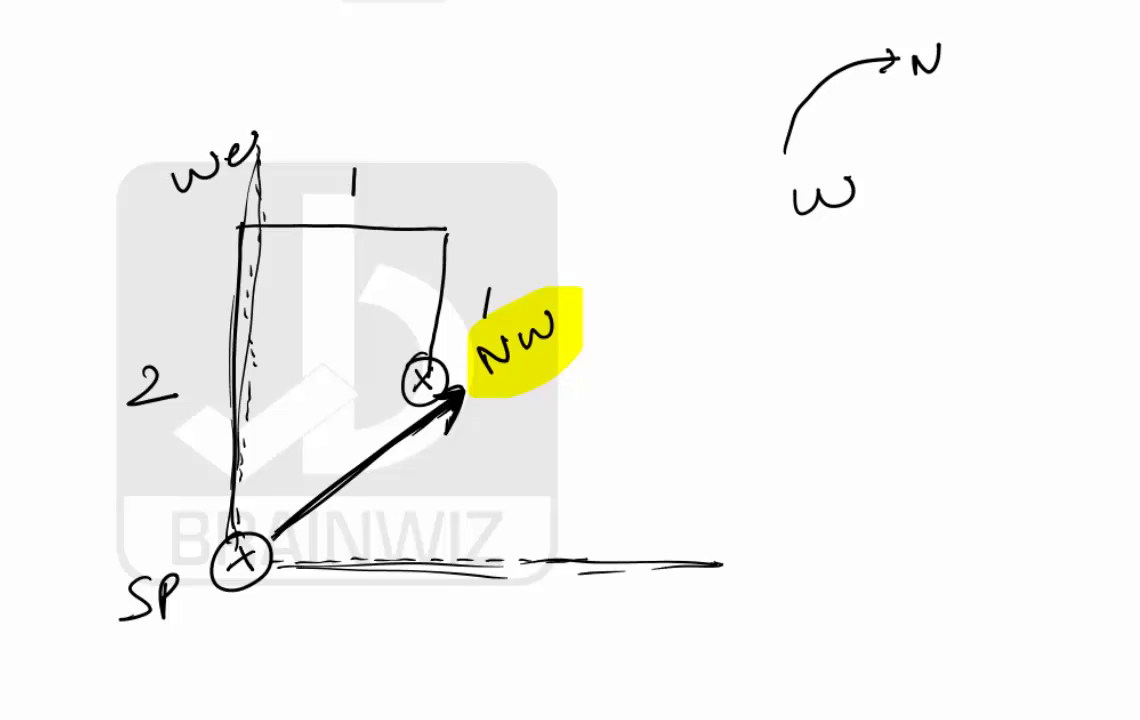
pyautogui.moveTo(130, 160); pyautogui.dragTo(290, 200)
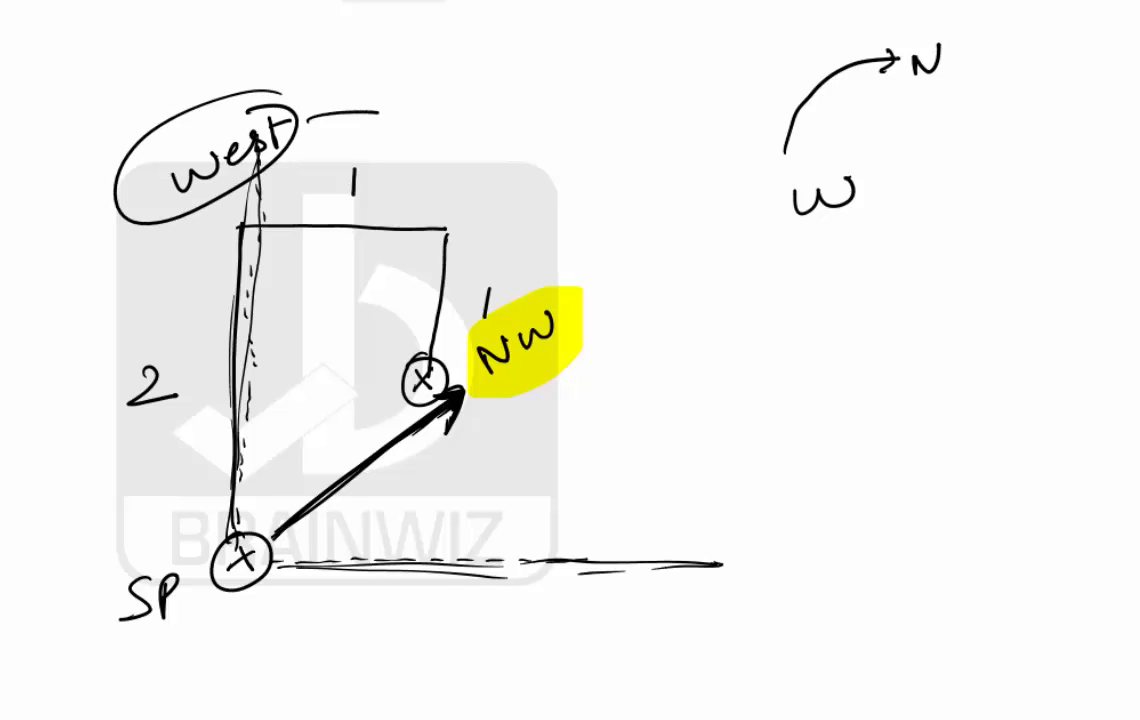